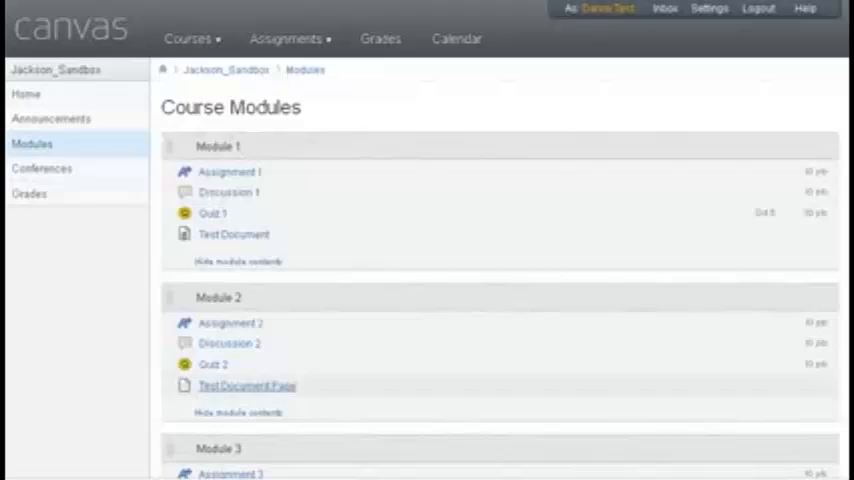
Go to the Test Document Page item listed under Module 2.
{"action": "left_click", "coordinate": [248, 386]}
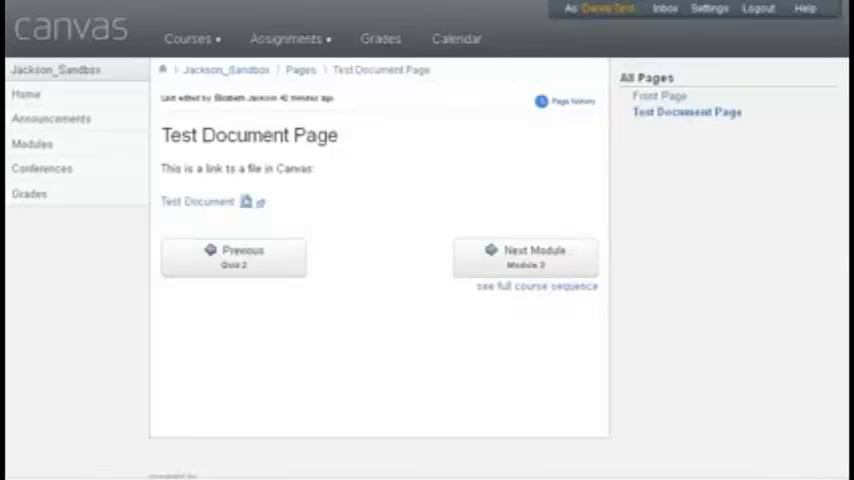
{"action": "mouse_move", "coordinate": [248, 200]}
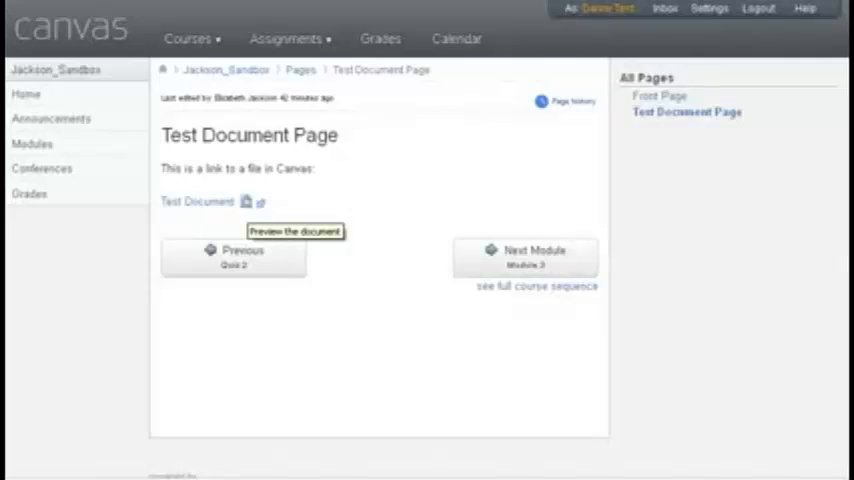
Expand the Test Document's inline Scribd preview and scroll through its text.
{"action": "left_click", "coordinate": [246, 200]}
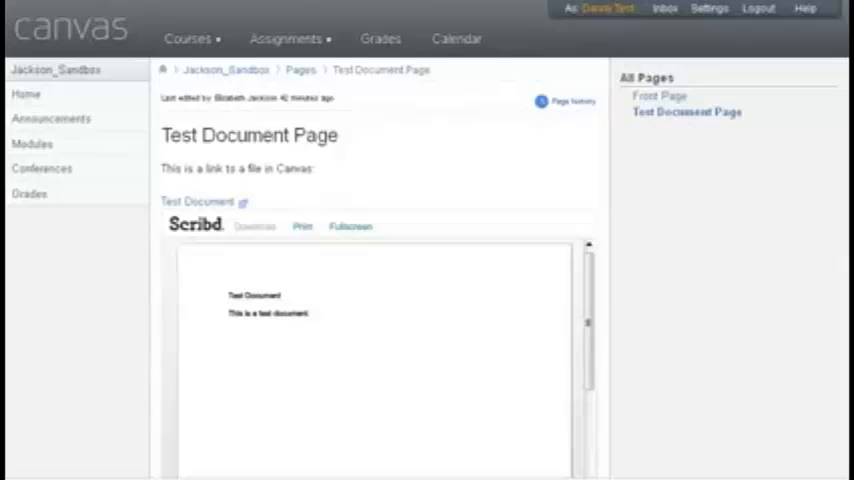
{"action": "scroll", "scroll_direction": "down", "scroll_amount": 3}
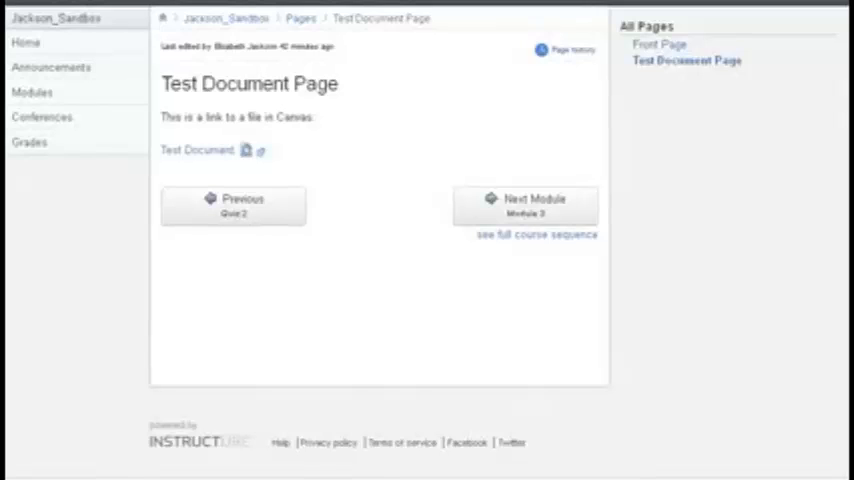
{"action": "mouse_move", "coordinate": [260, 150]}
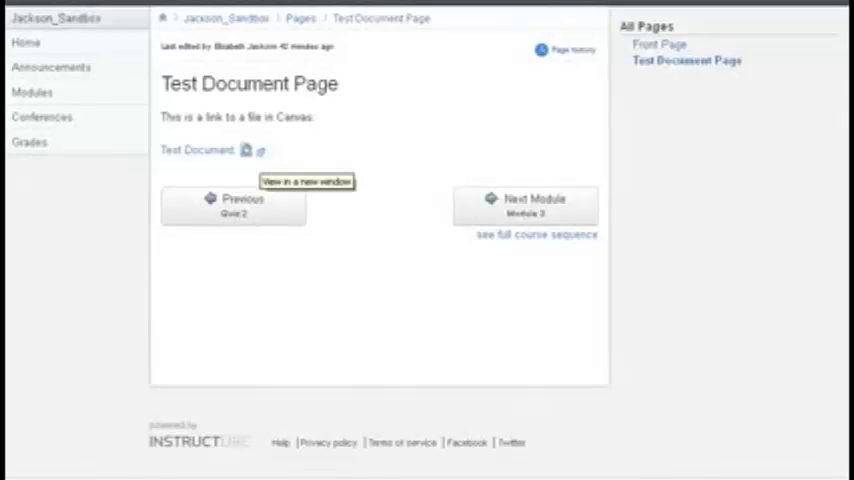
Follow the Test Document link so Firefox offers to open it in Microsoft Word.
{"action": "left_click", "coordinate": [198, 150]}
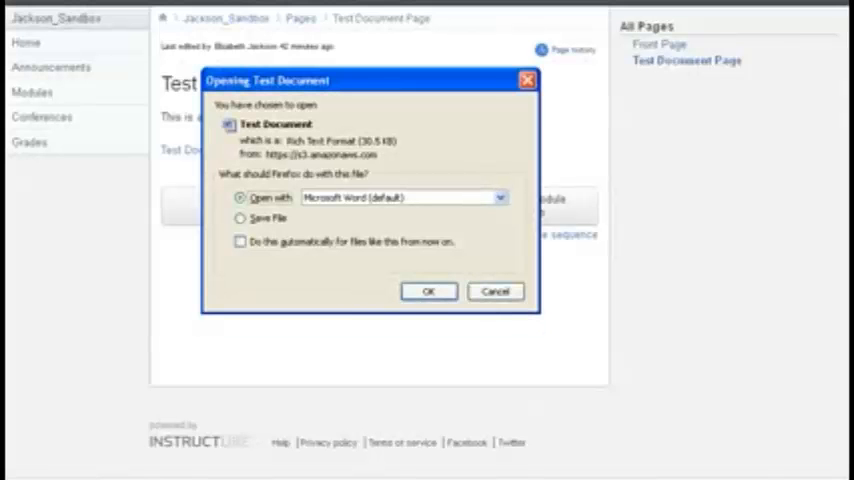